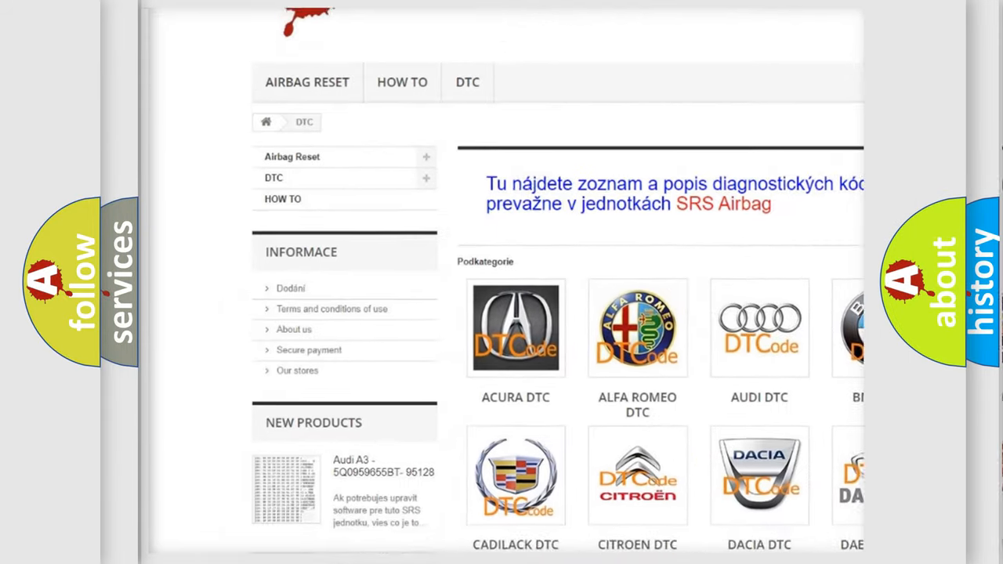
pyautogui.scroll(-3)
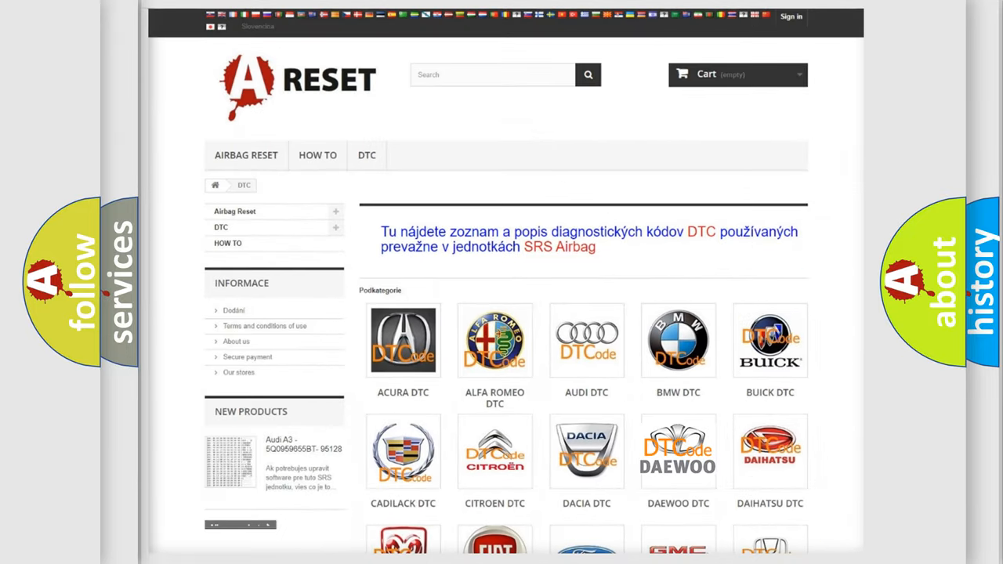
pyautogui.scroll(-3)
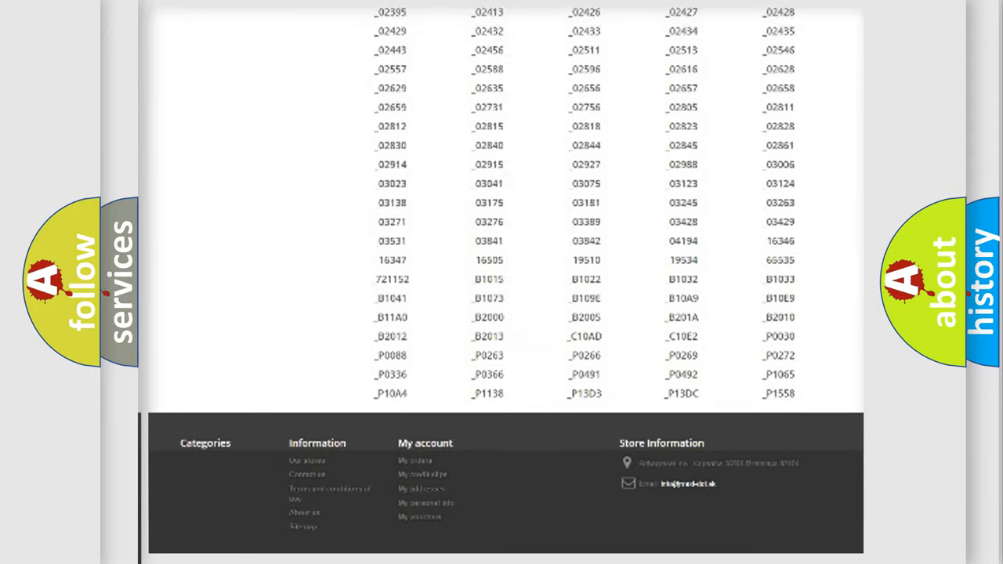